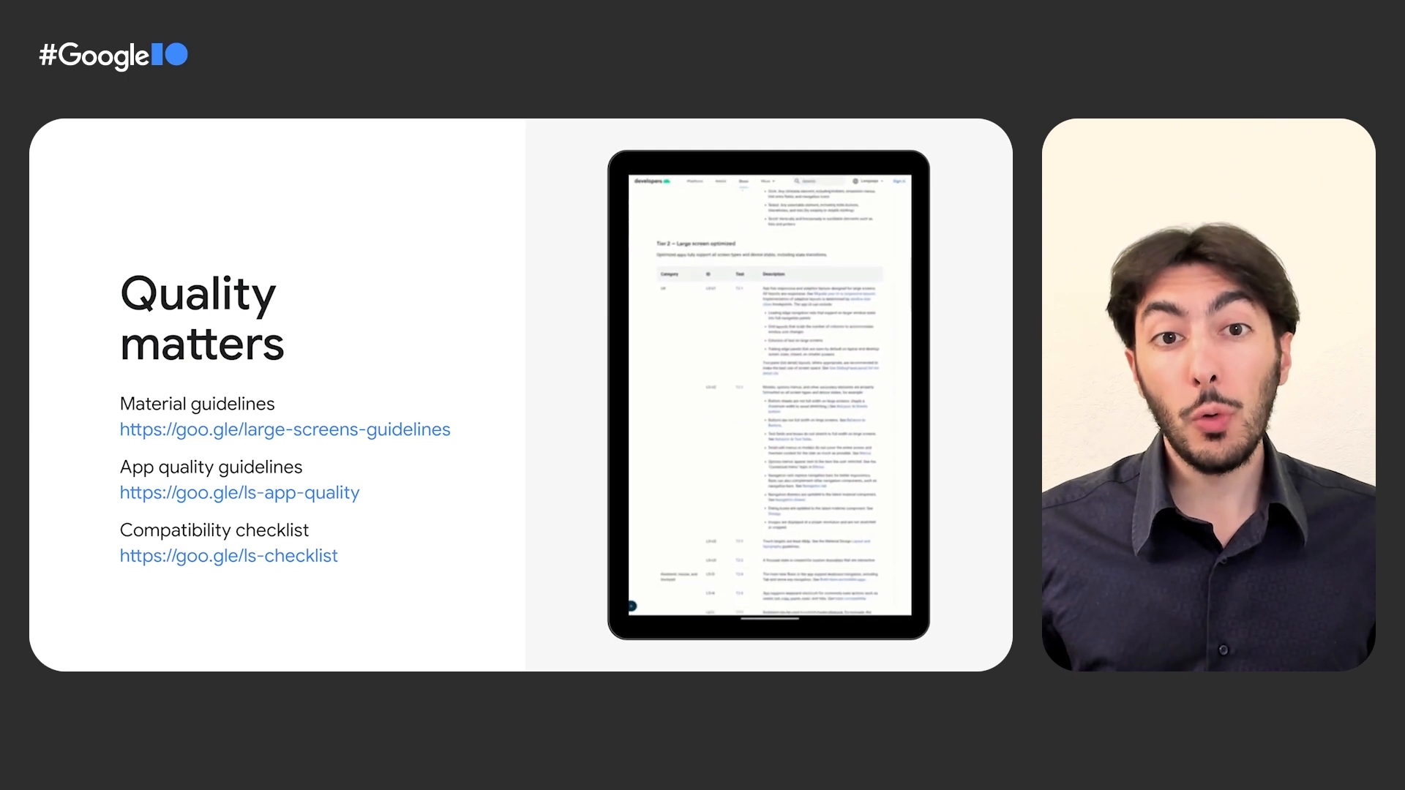
scroll("down", 3)
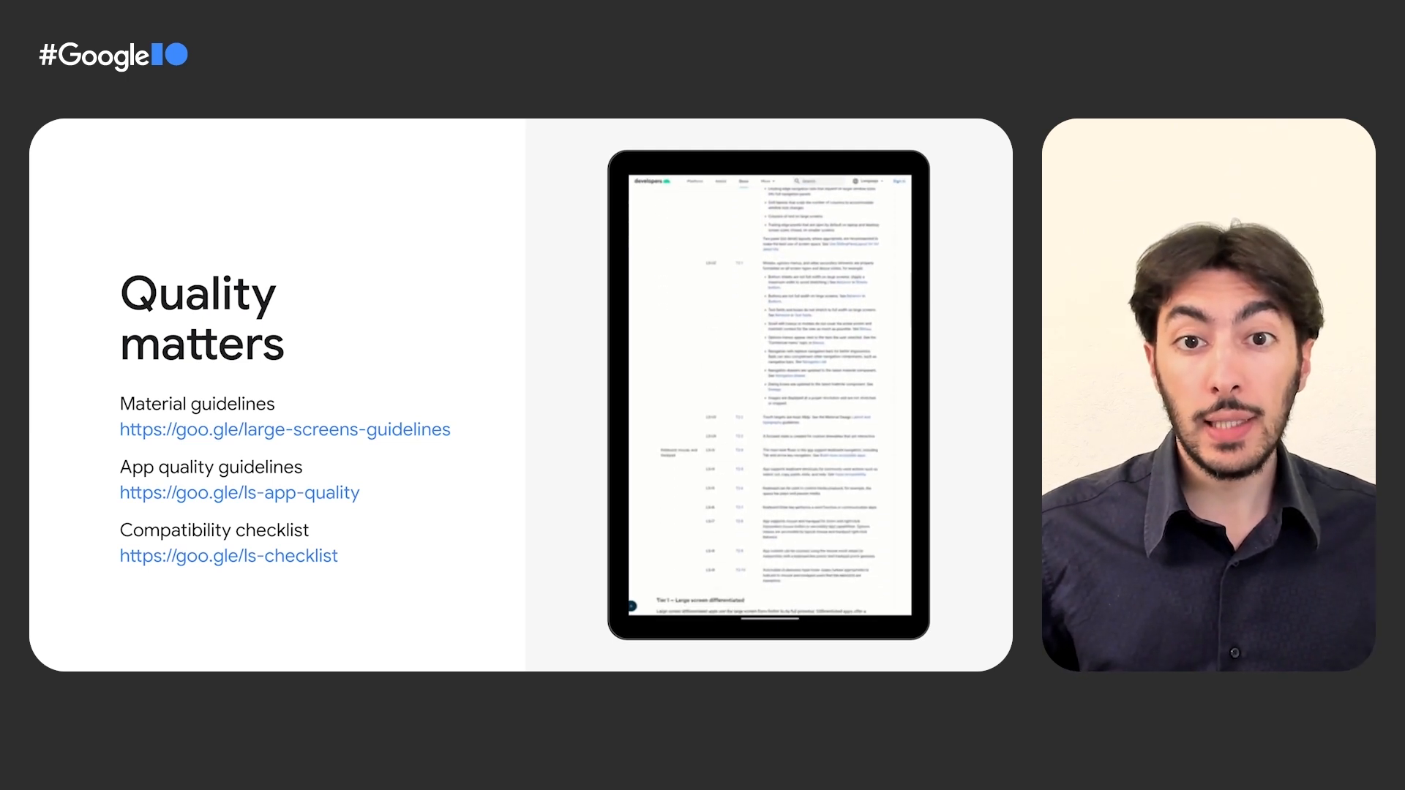
scroll("down", 3)
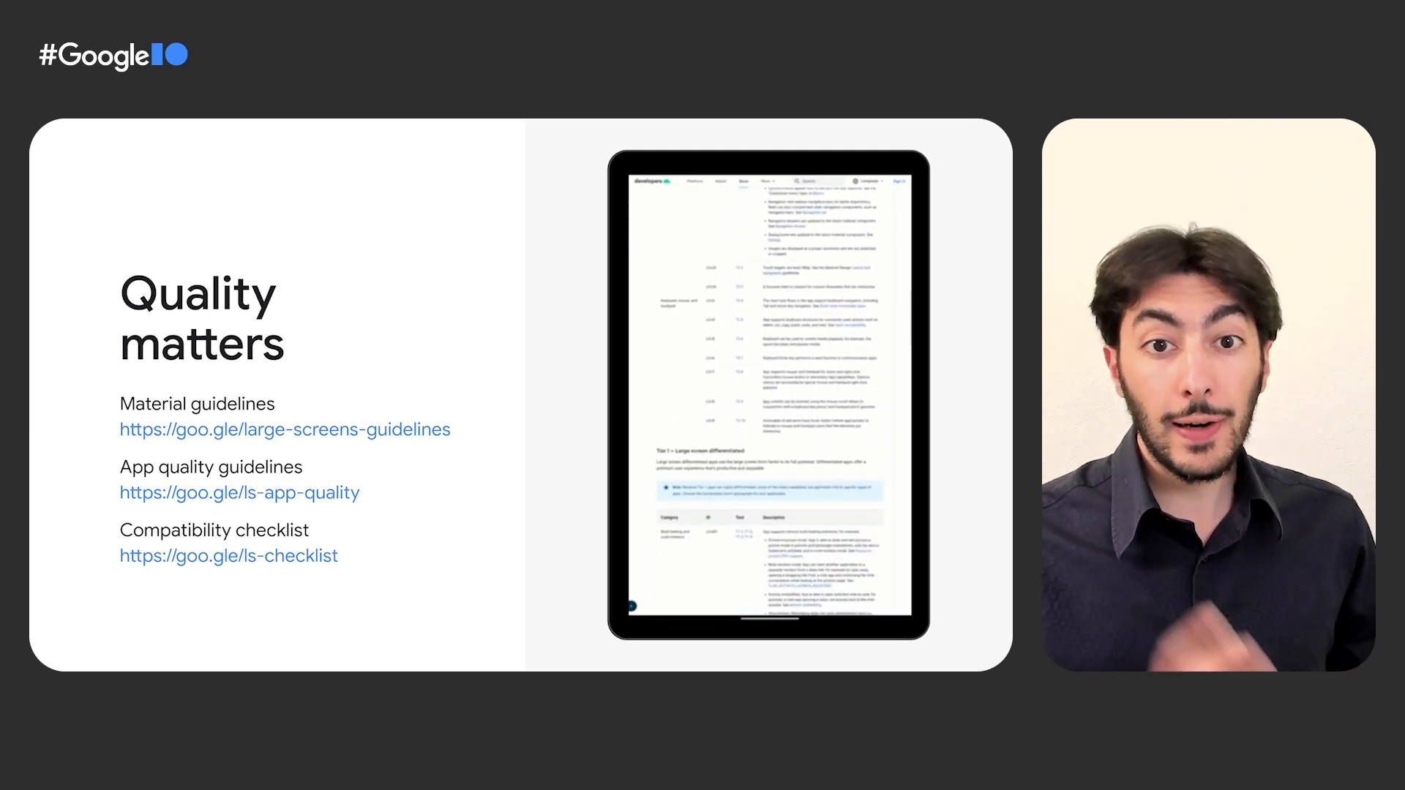
scroll("down", 3)
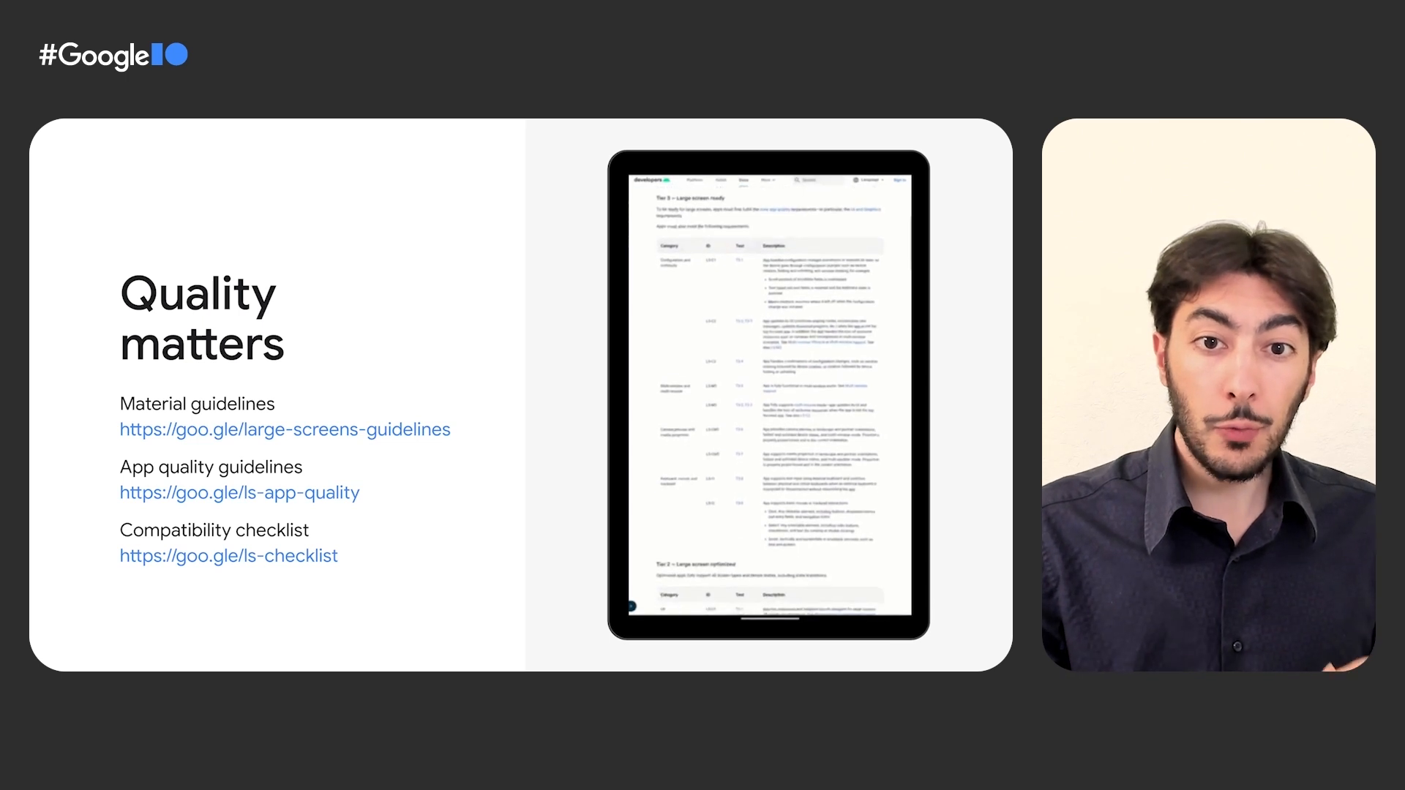
scroll("down", 3)
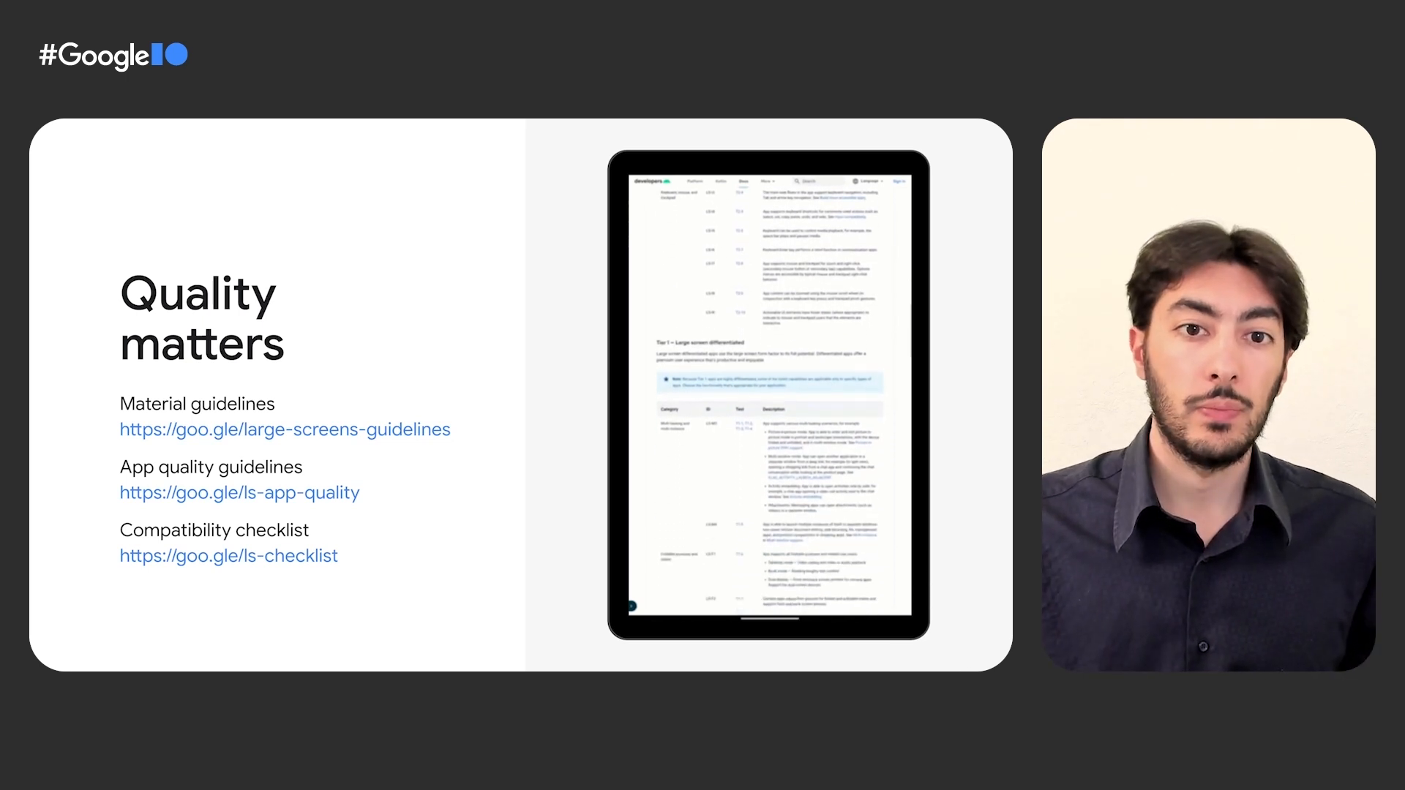
scroll("down", 3)
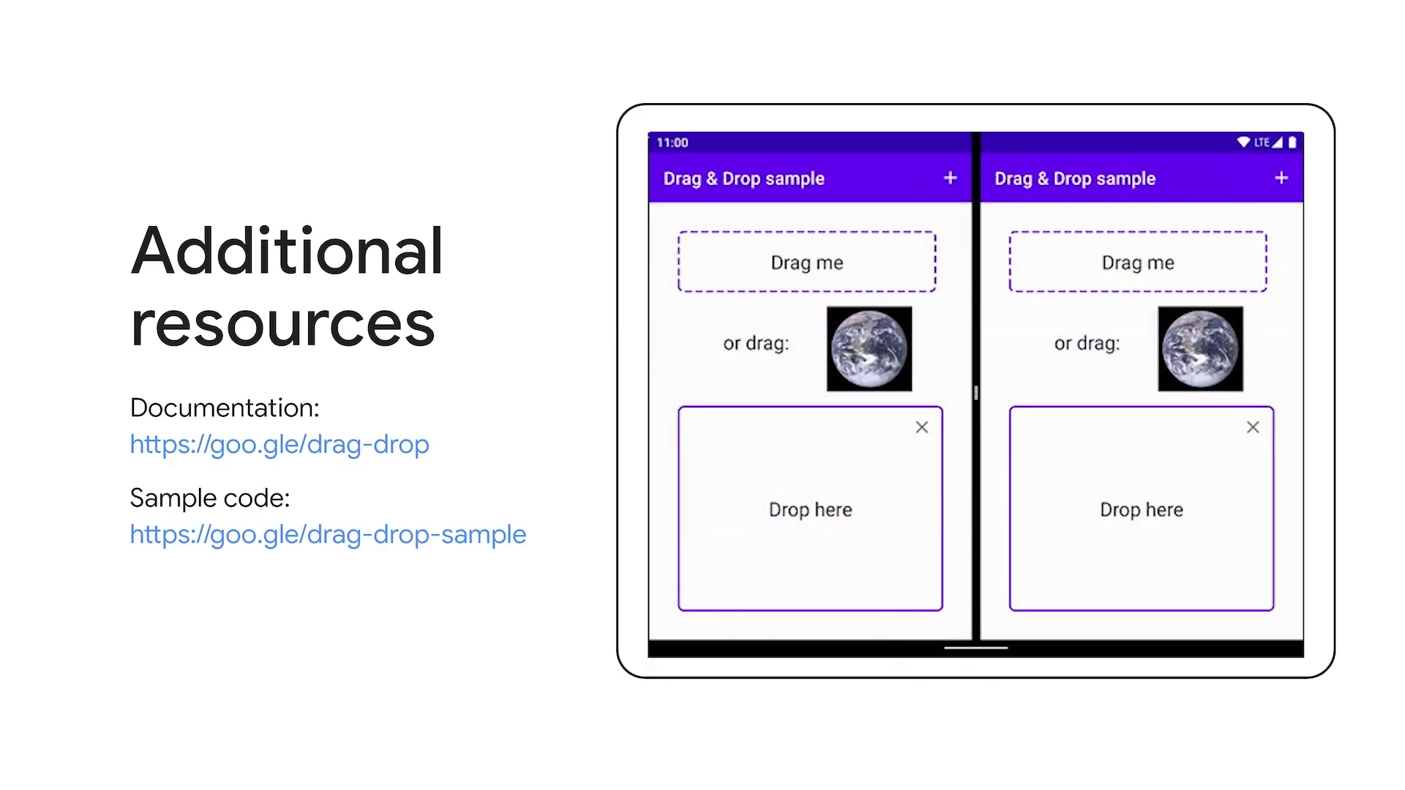
left_click_drag(1138, 261, 1142, 509)
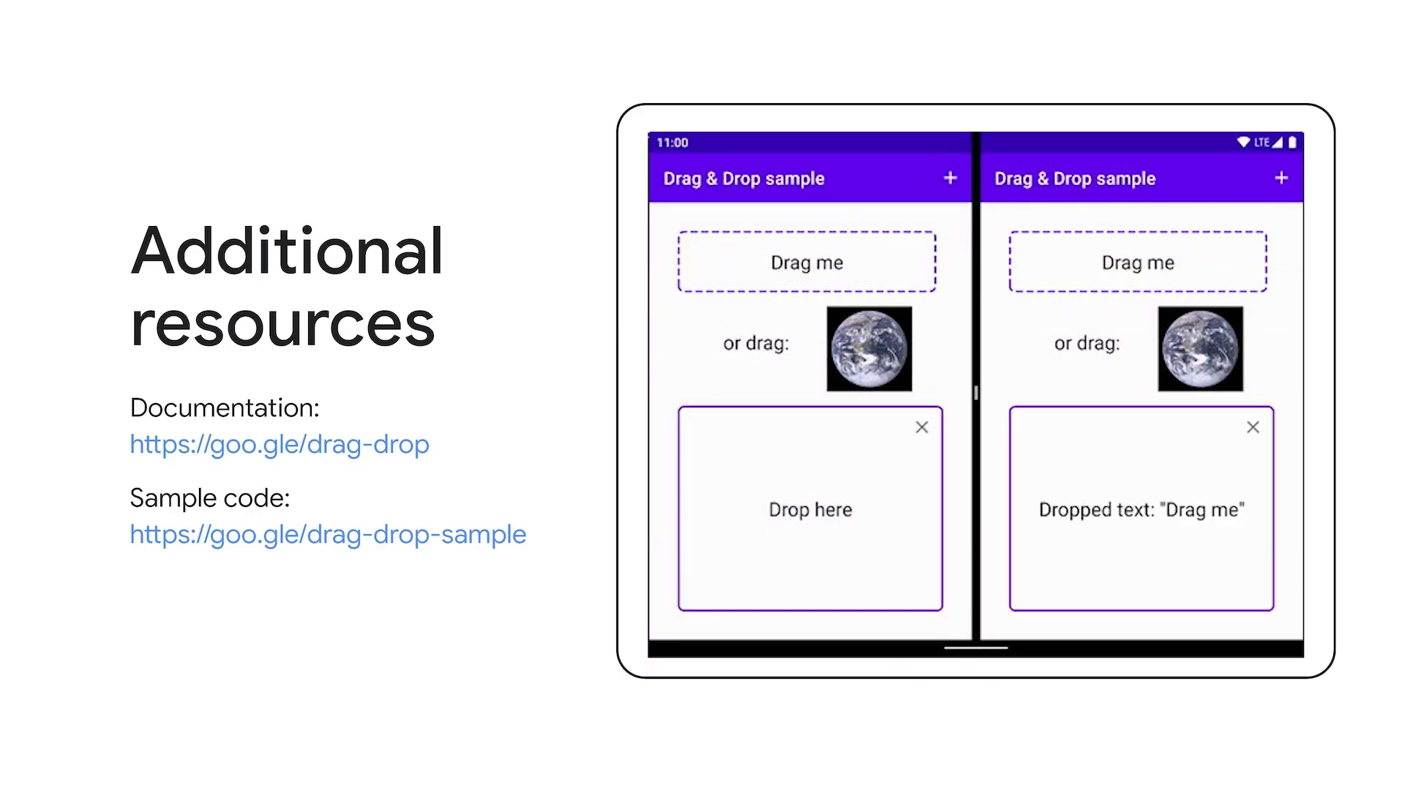
left_click_drag(867, 350, 825, 475)
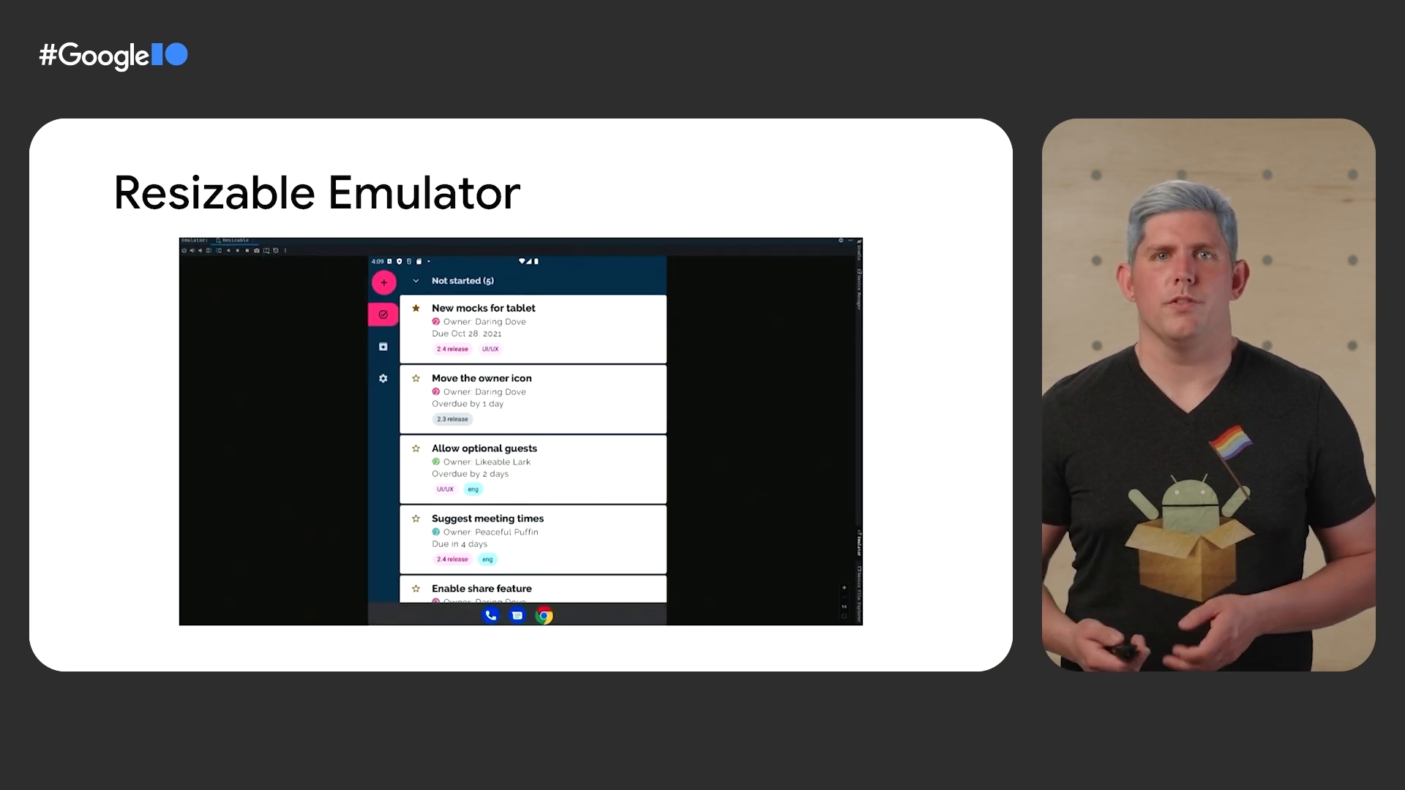
left_click(237, 249)
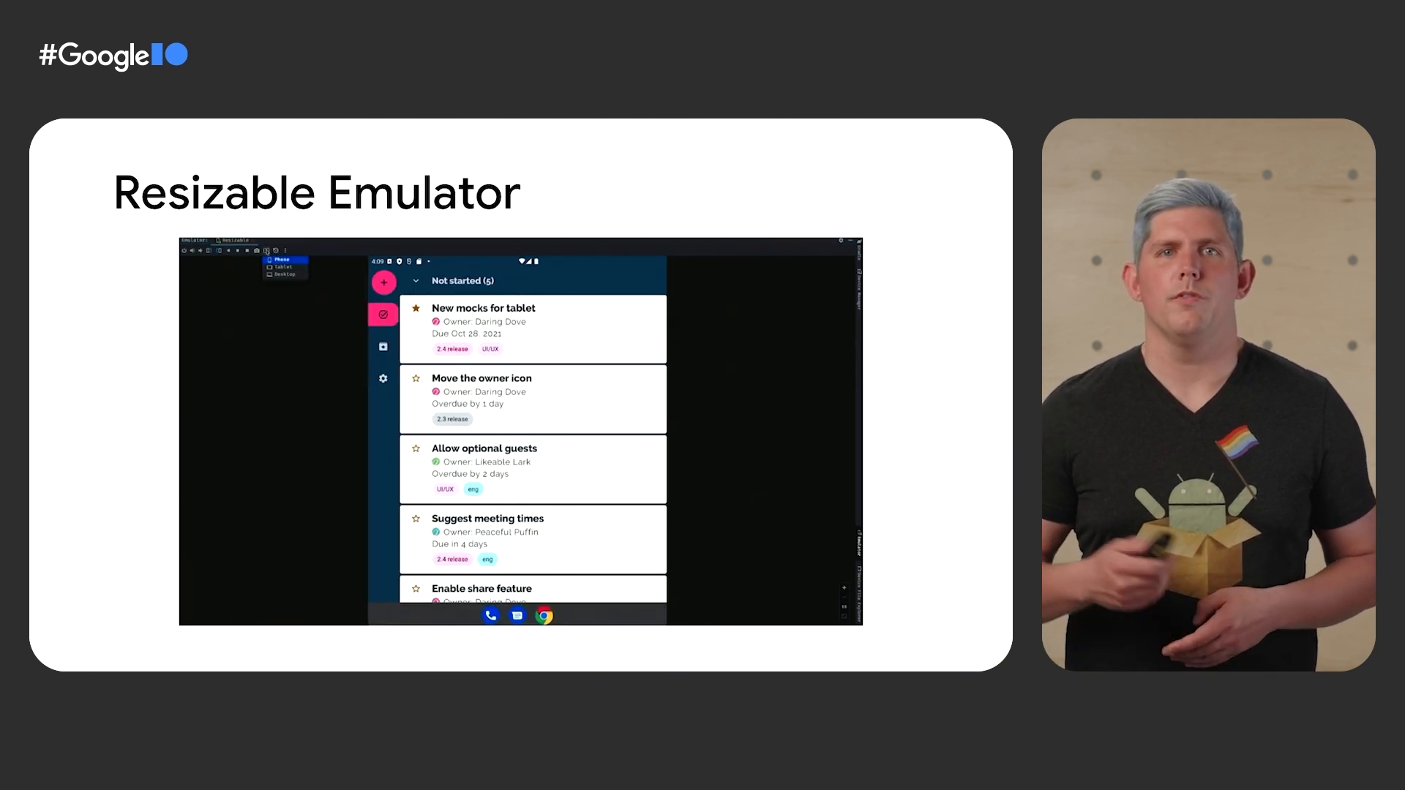